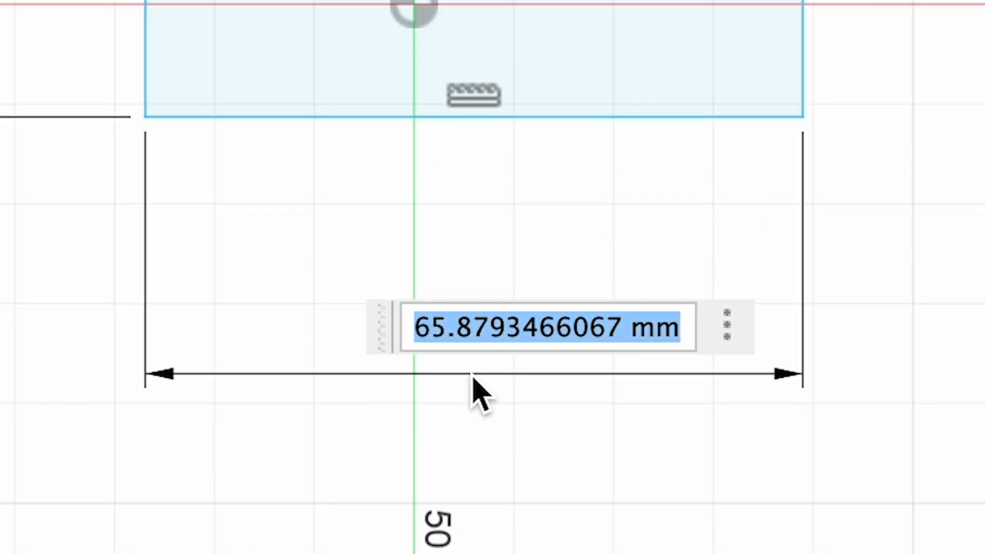
Step: Briefly check the Parameters table, then start a new sketch on the front plane
click(391, 97)
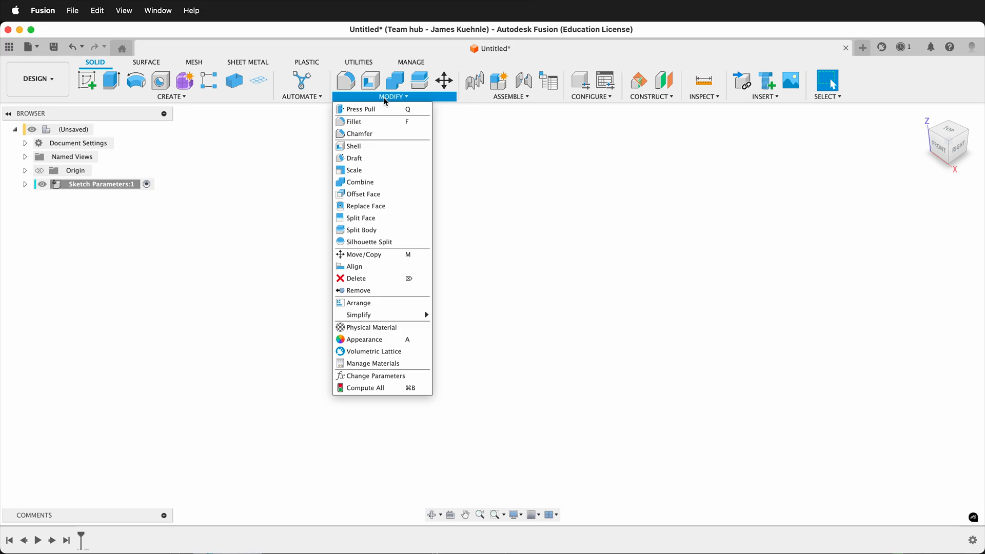
click(375, 375)
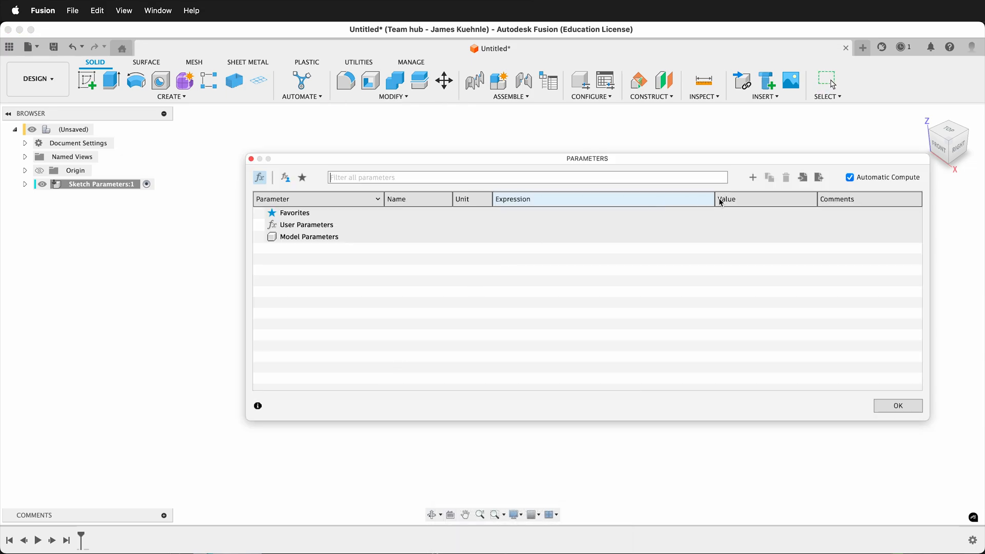
click(752, 177)
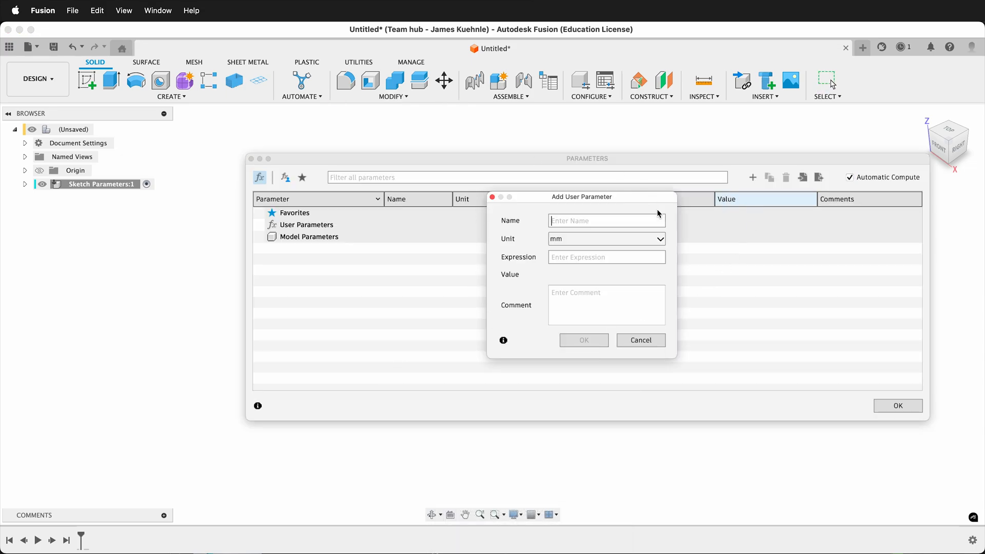
mouse_move(713, 367)
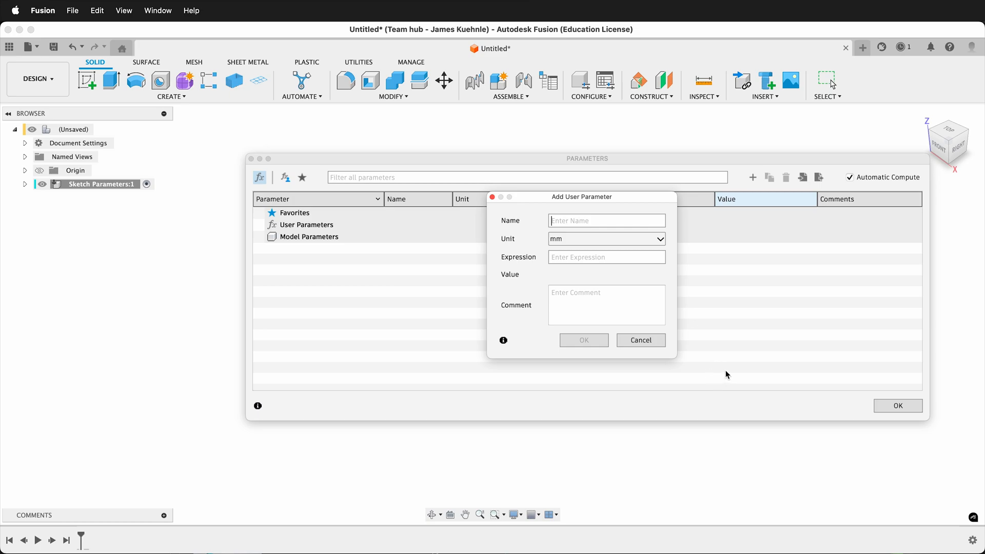
click(640, 340)
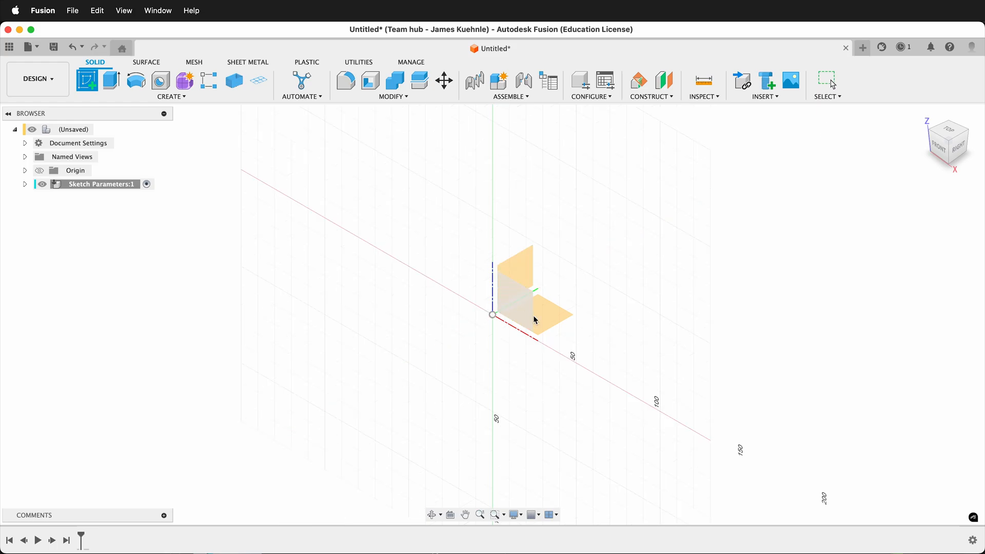
click(110, 80)
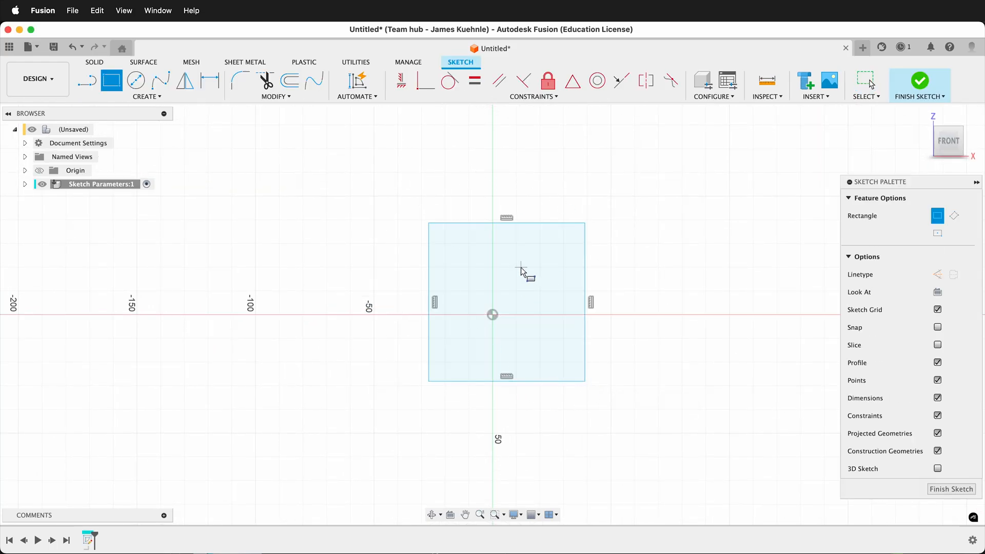
mouse_move(516, 267)
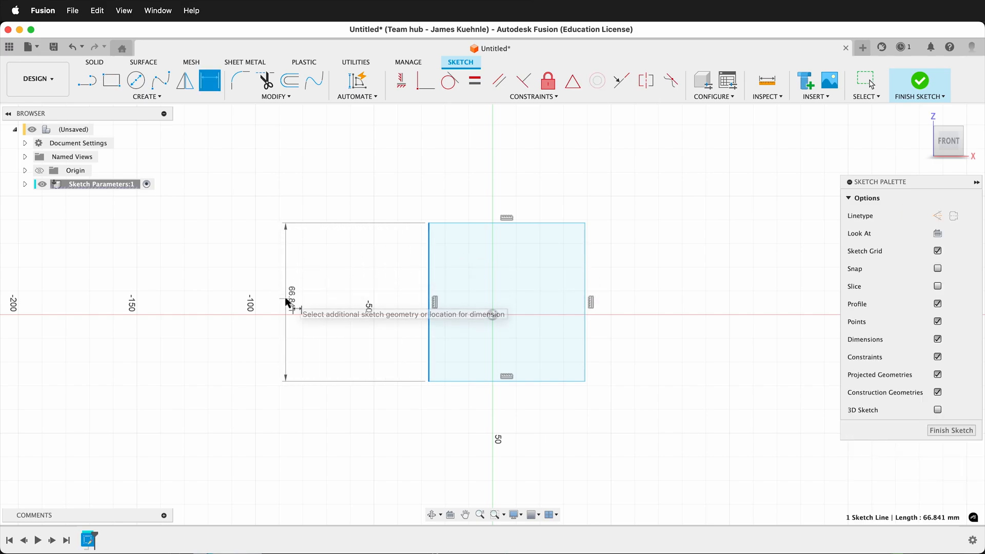
Step: Dimension the left edge as height=50 mm, then pick the bottom edge for the width
click(284, 303)
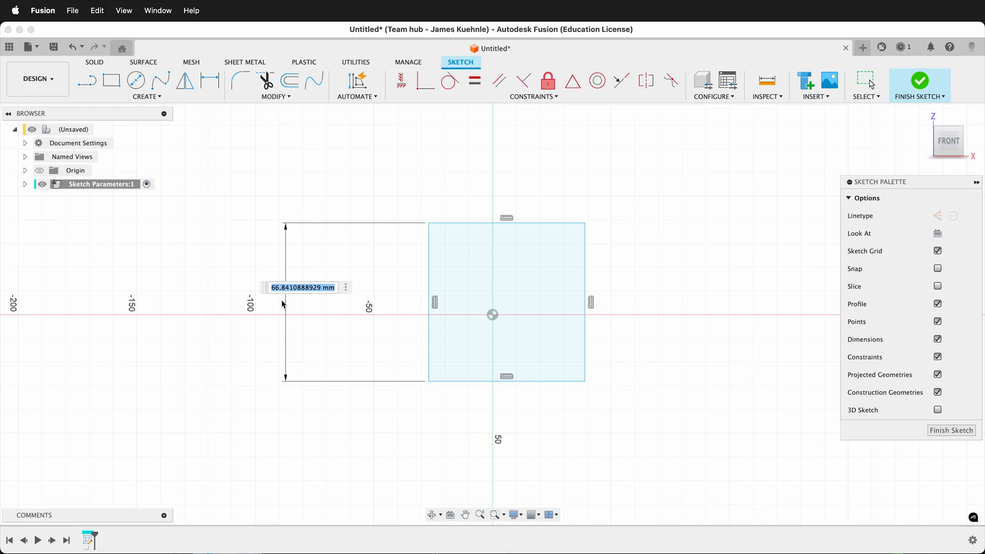
text(height)
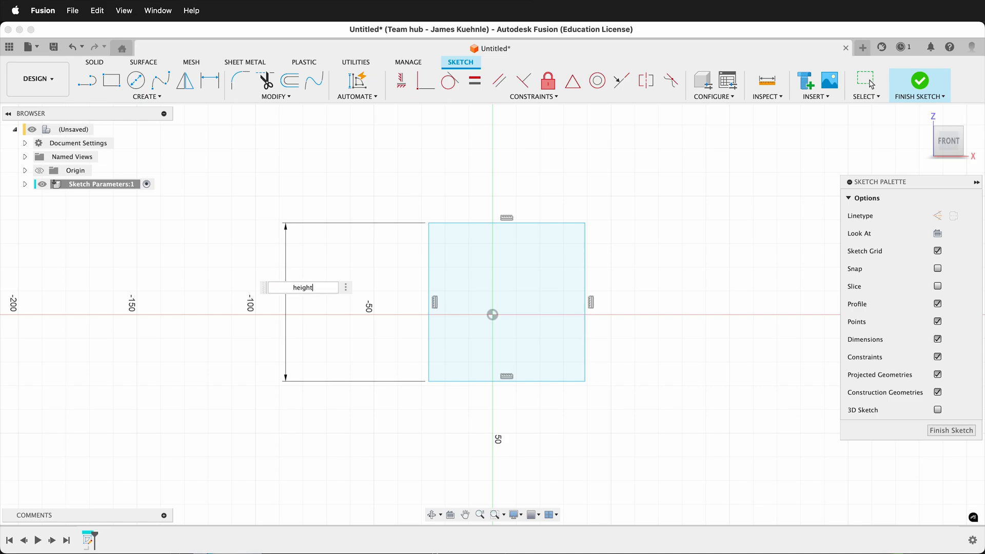
text(=)
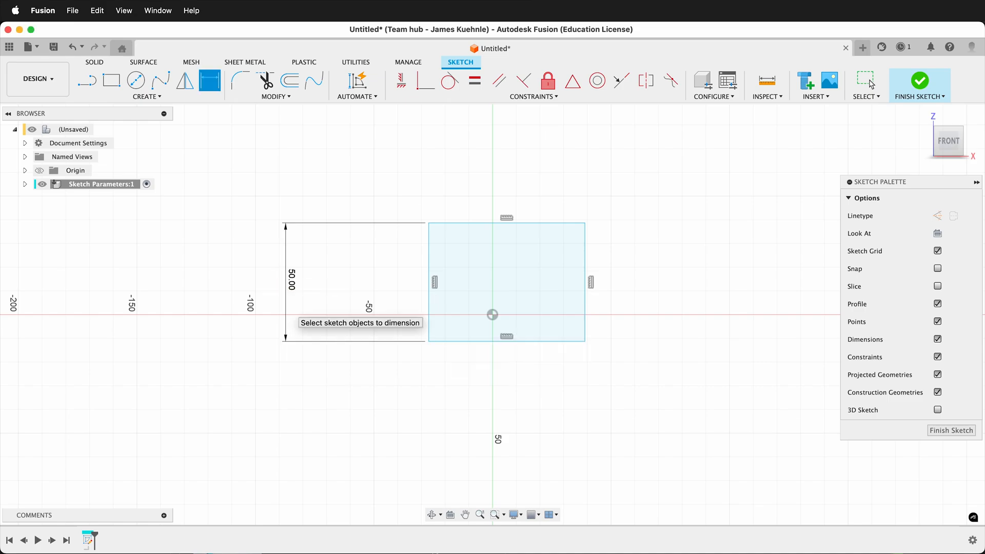
mouse_move(530, 353)
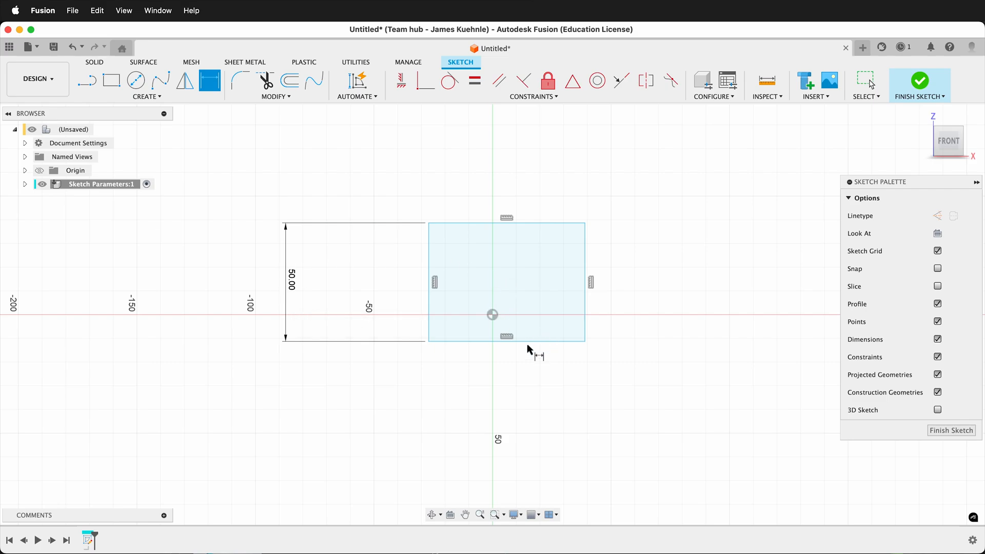
click(506, 402)
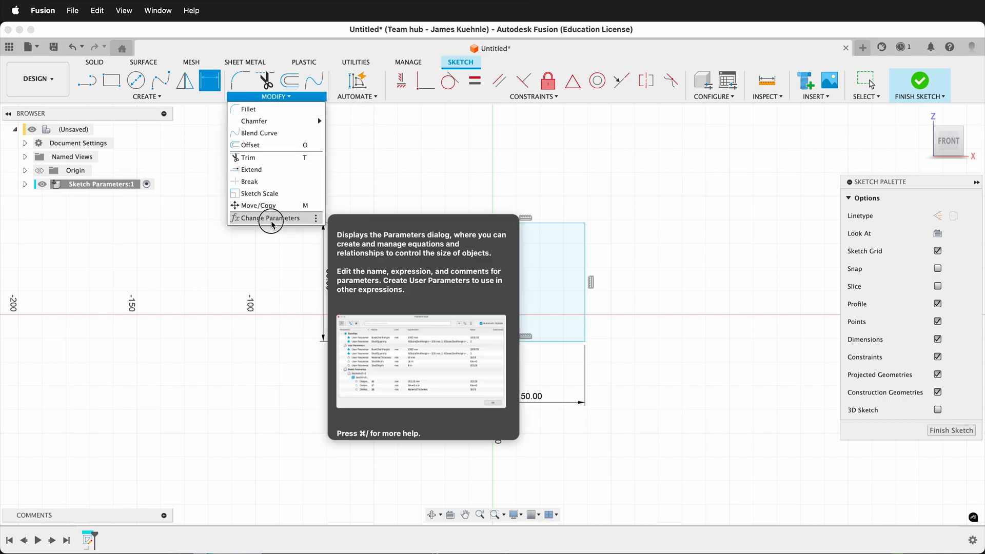
Step: Show the Parameters table with the favourite height parameter at 50 mm
click(270, 218)
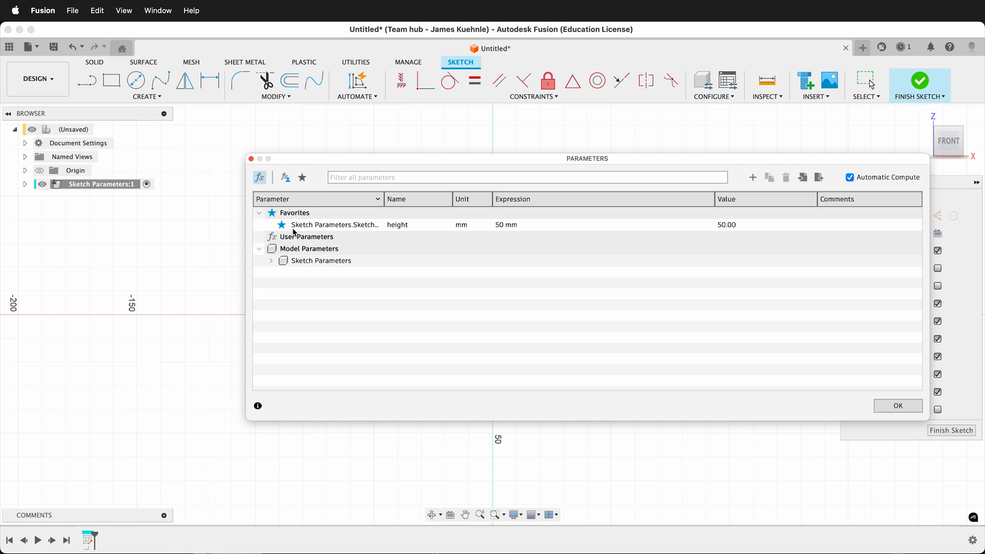
mouse_move(398, 234)
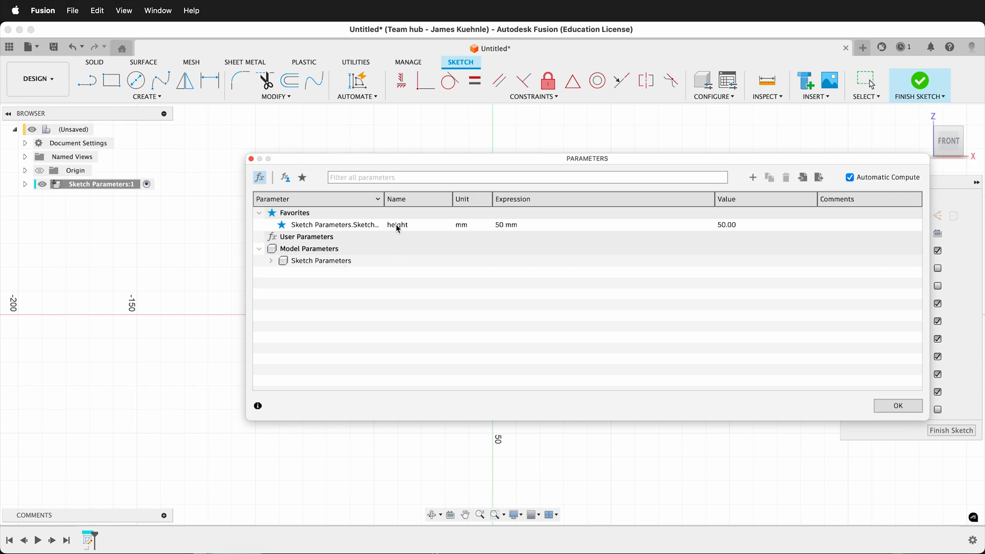
mouse_move(782, 176)
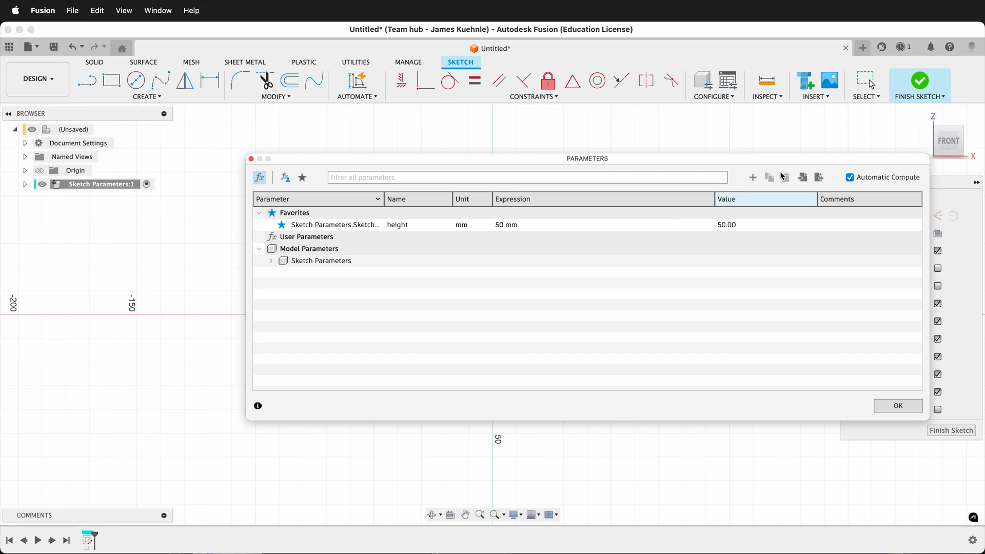
Step: Add a user parameter width = height/5, evaluating to 10 mm
click(752, 177)
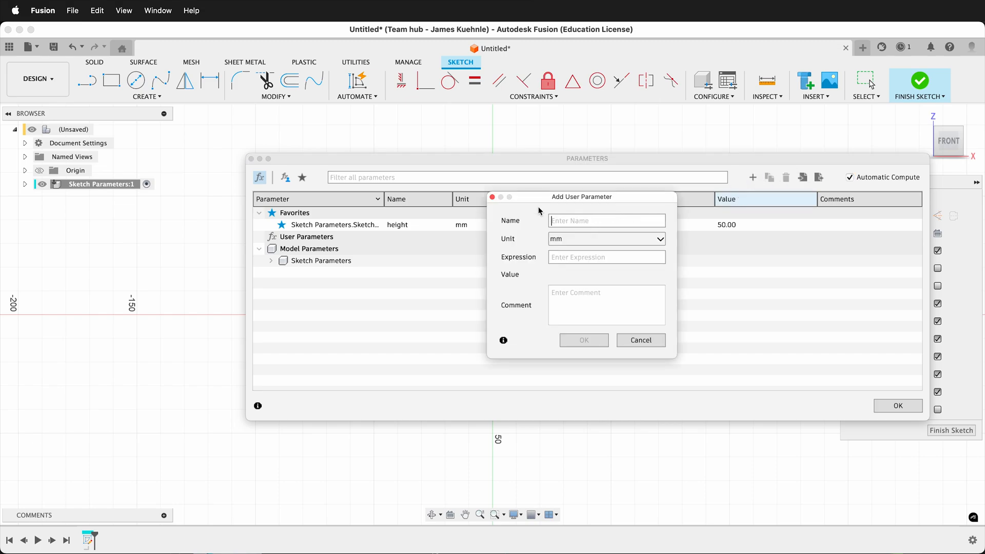
text(width)
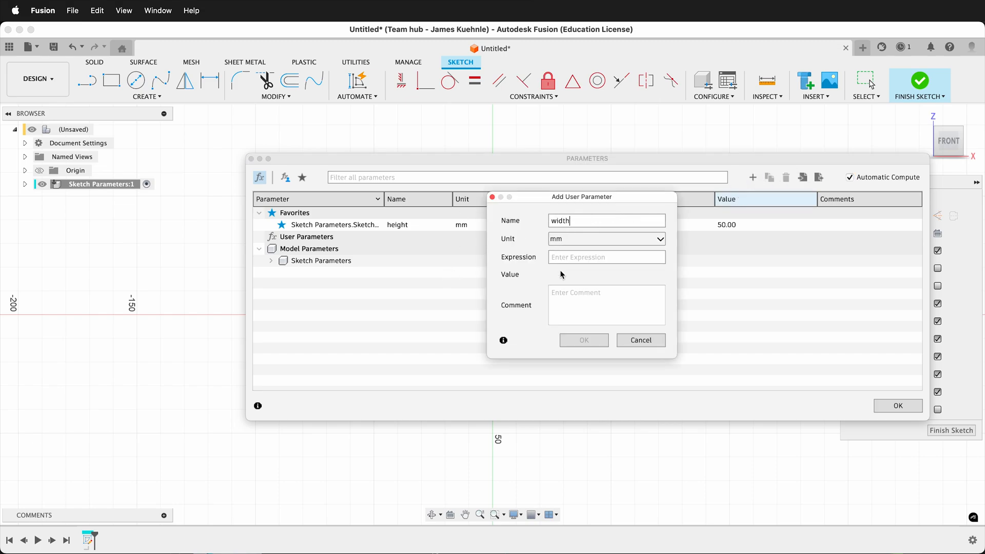
text(55)
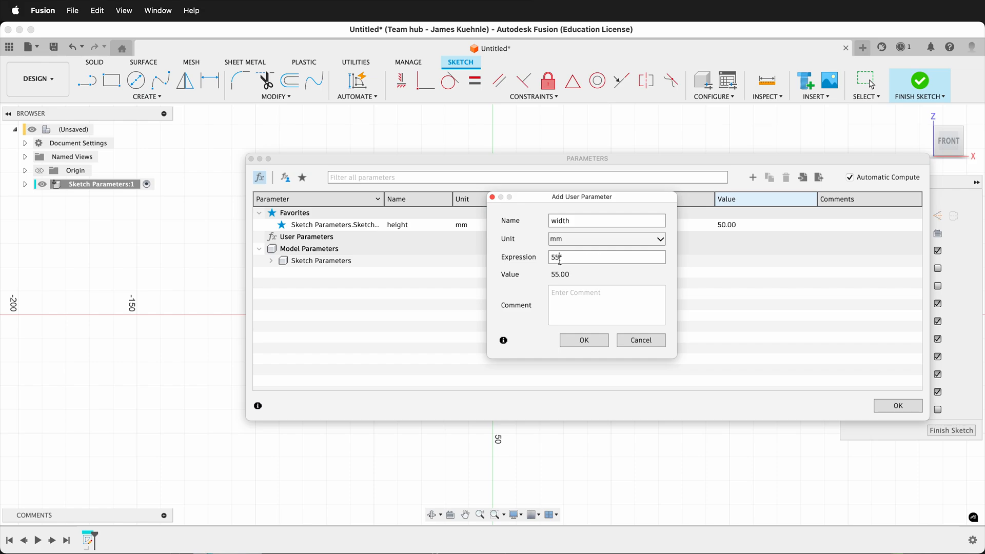
key(Backspace)
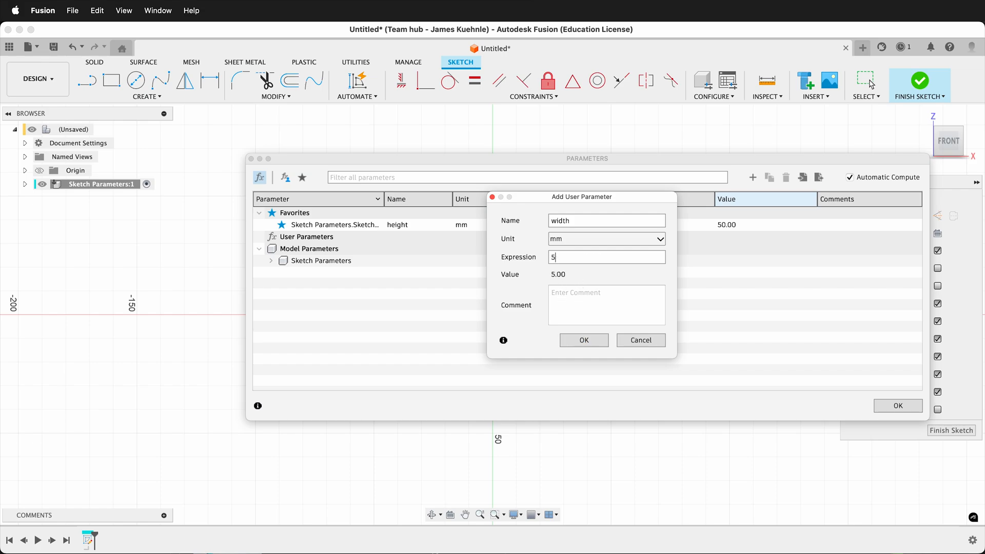
text(height)
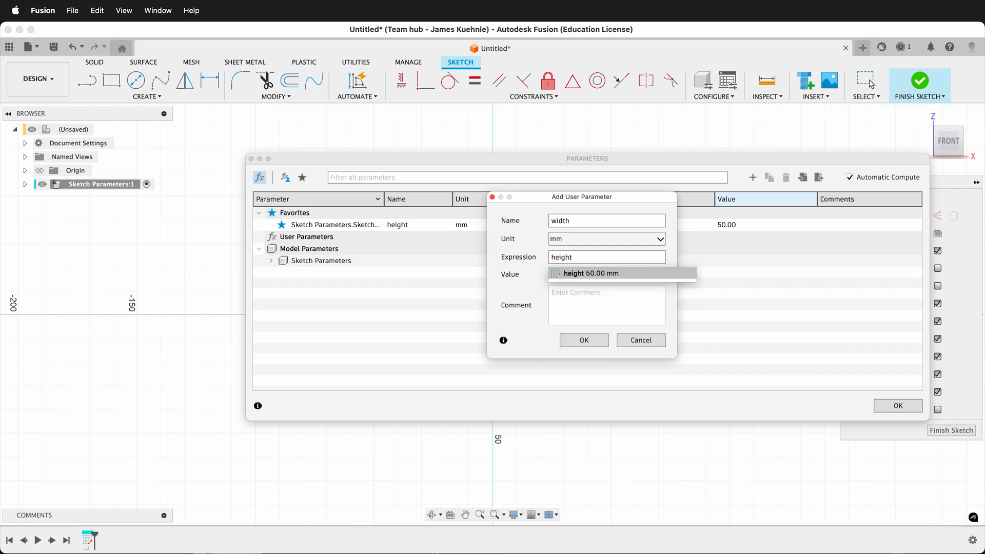
text(/5)
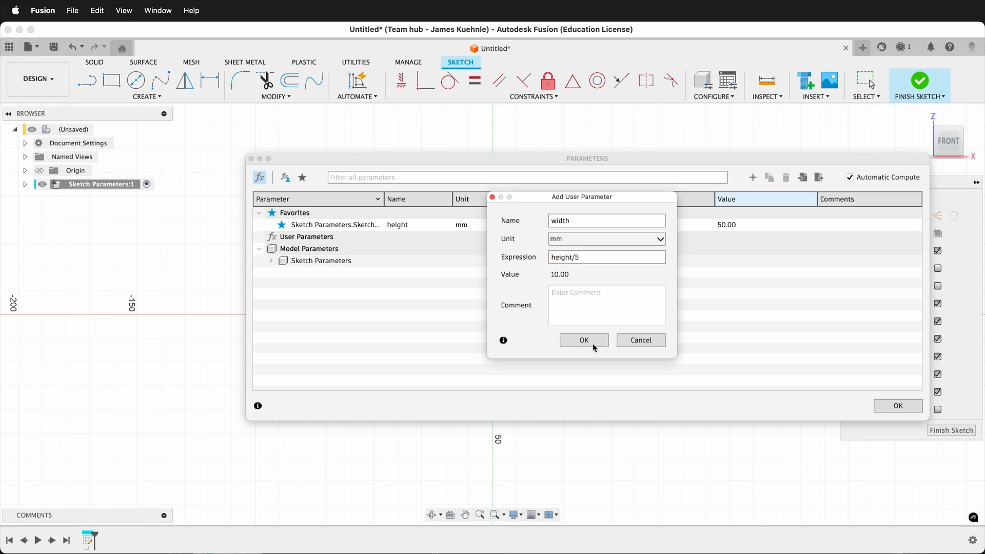
click(583, 339)
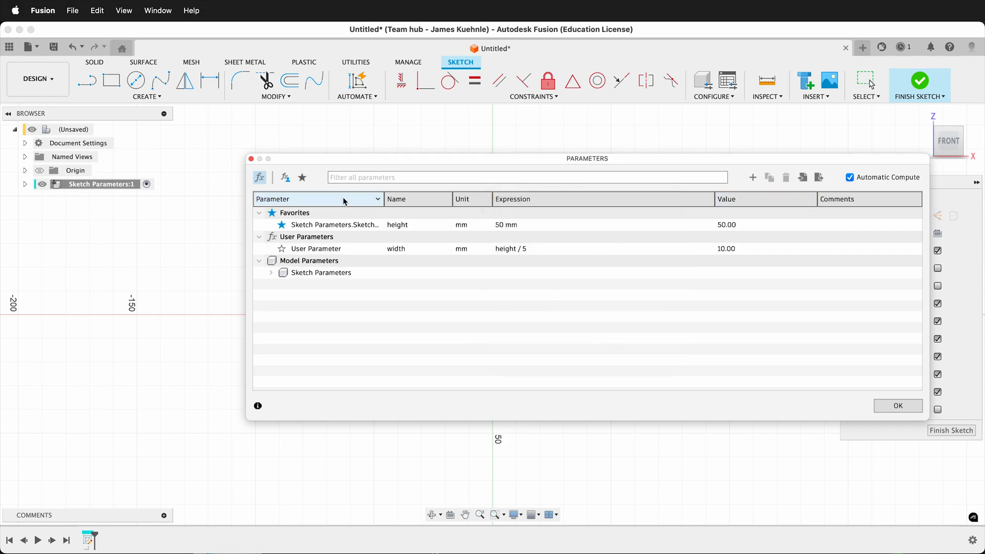
mouse_move(356, 252)
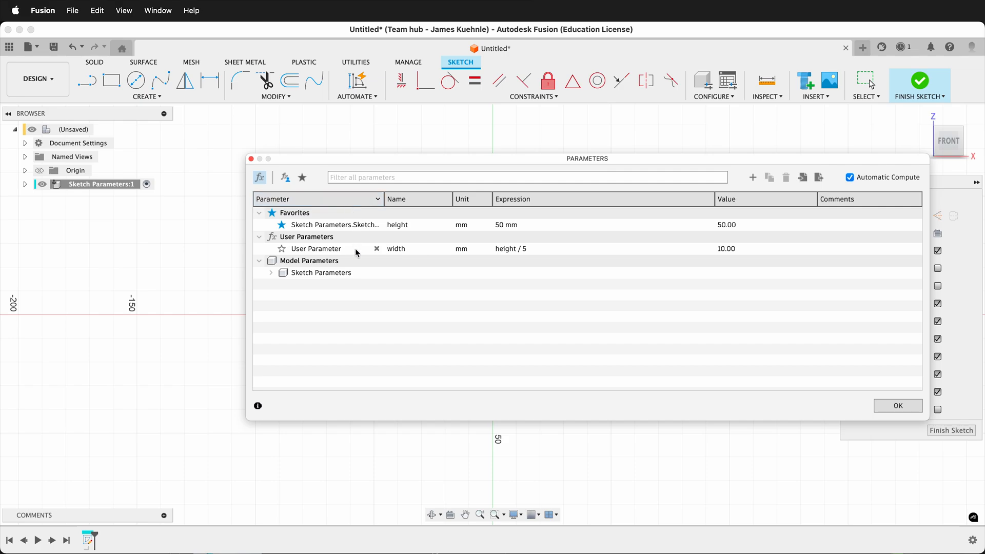
mouse_move(351, 241)
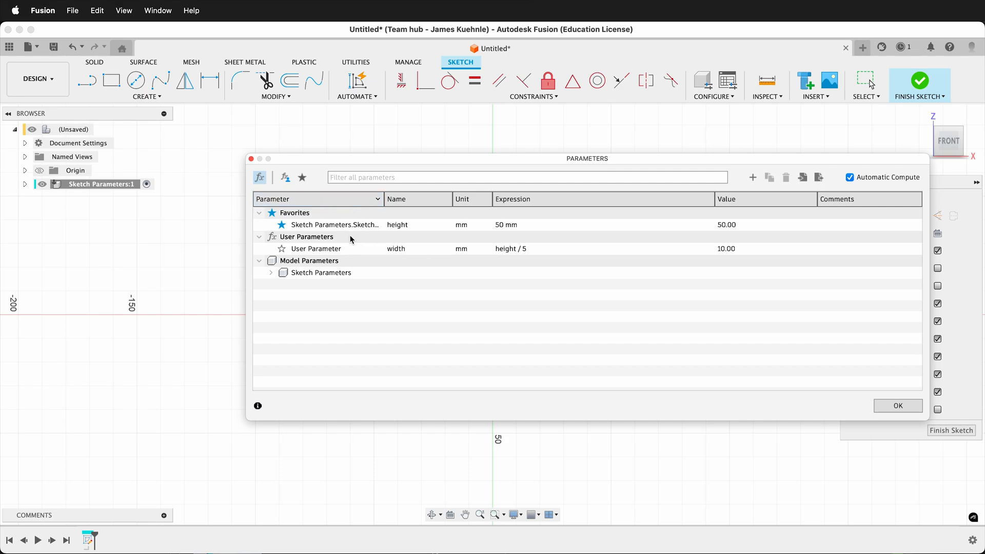
mouse_move(583, 163)
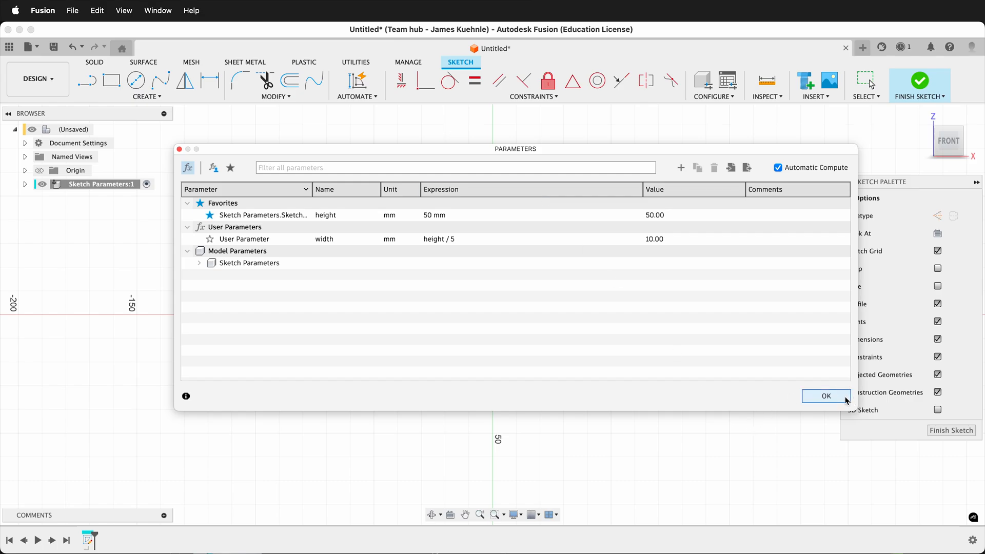
Step: Close the Parameters table with OK, returning to the dimensioned sketch
click(825, 396)
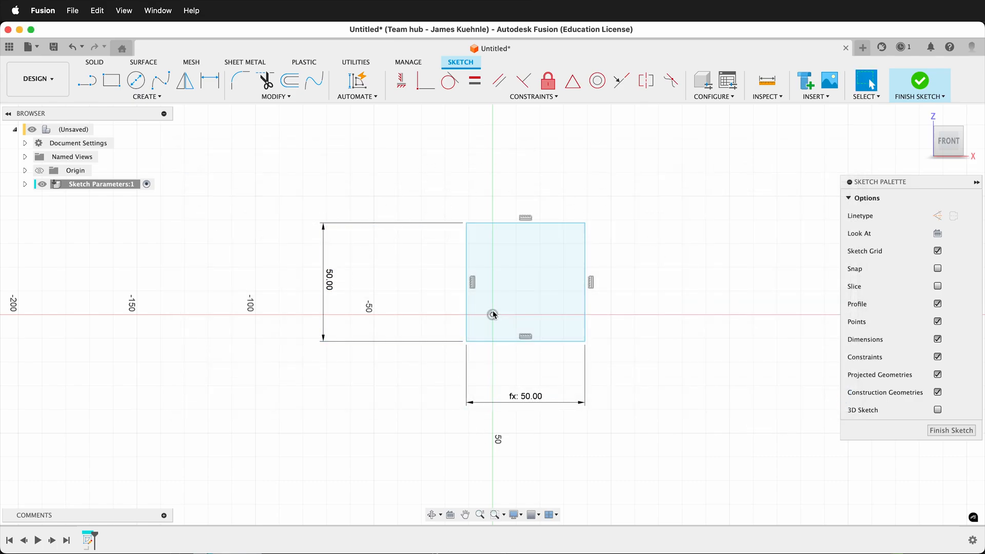
mouse_move(396, 321)
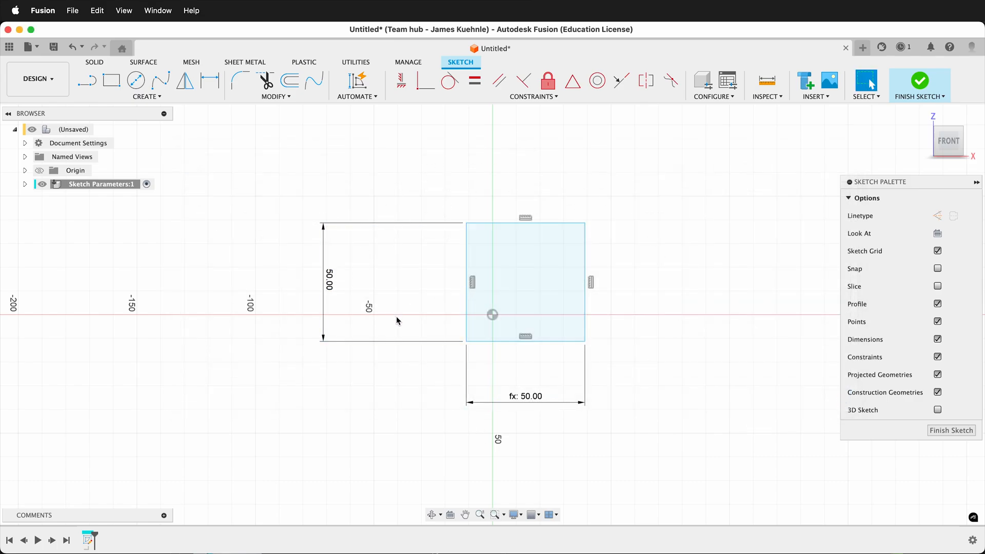
mouse_move(423, 311)
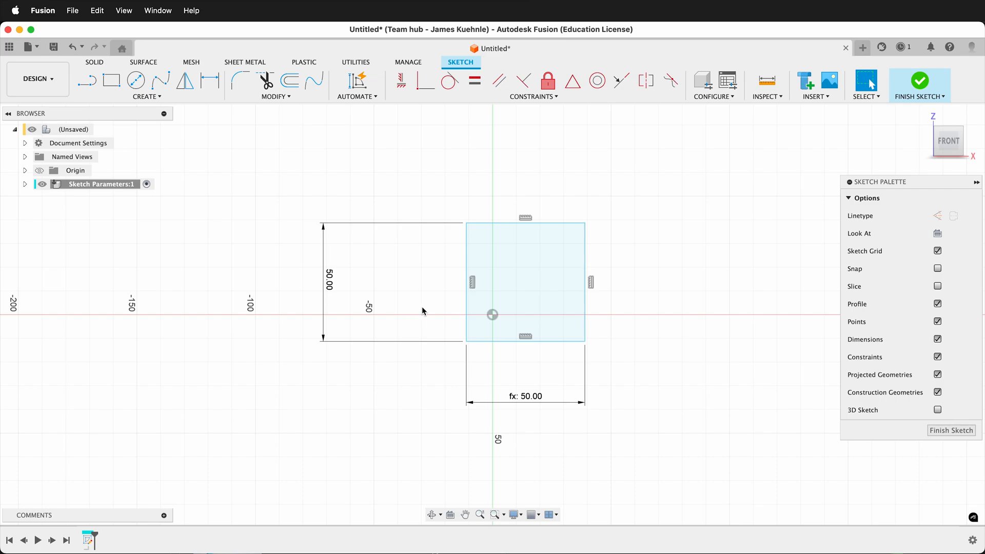